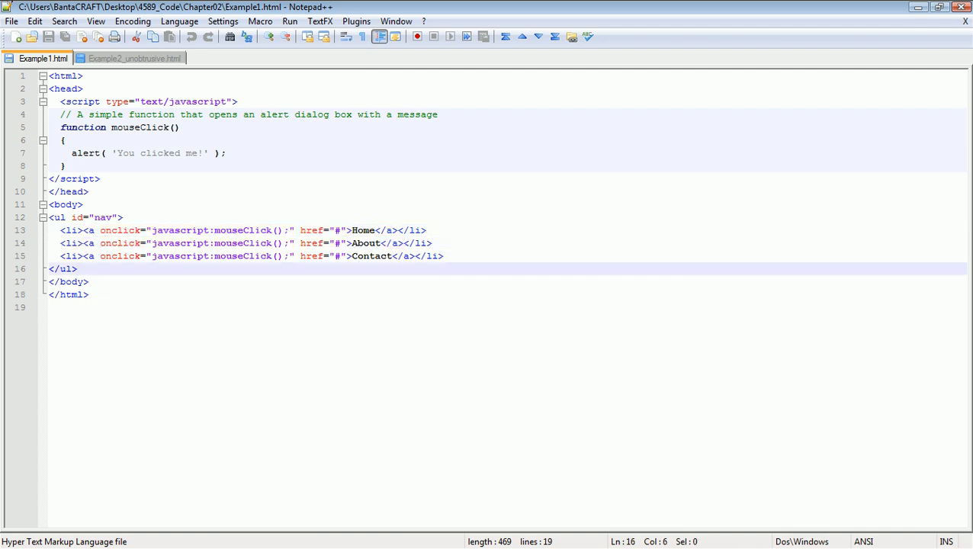
- Switch to Example2_unobtrusive.html to view the MooTools addEvent version of the links
click(445, 256)
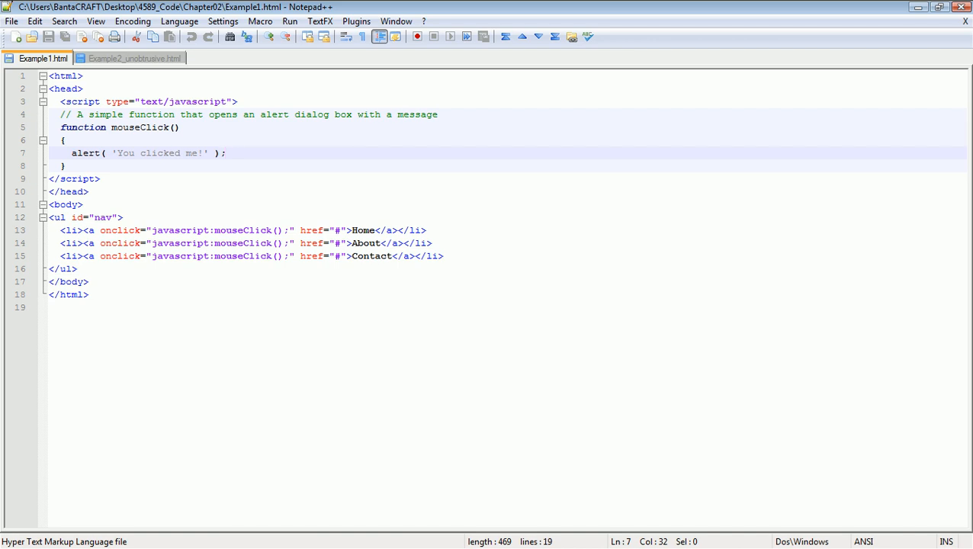
click(134, 58)
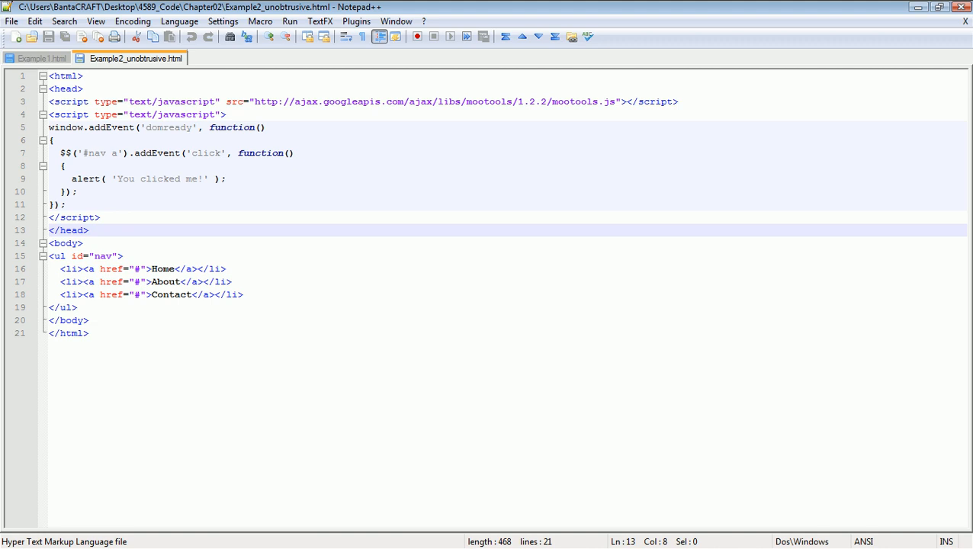
click(88, 230)
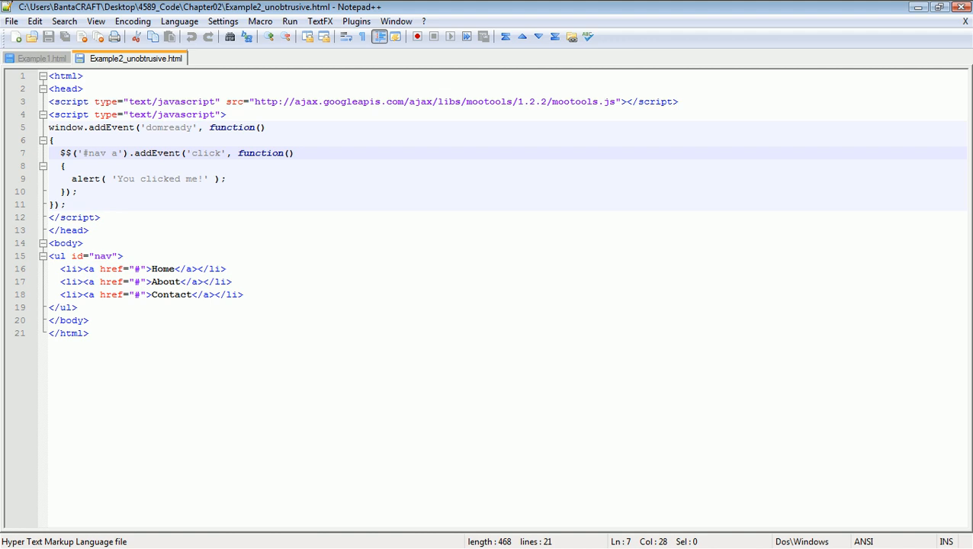
click(201, 152)
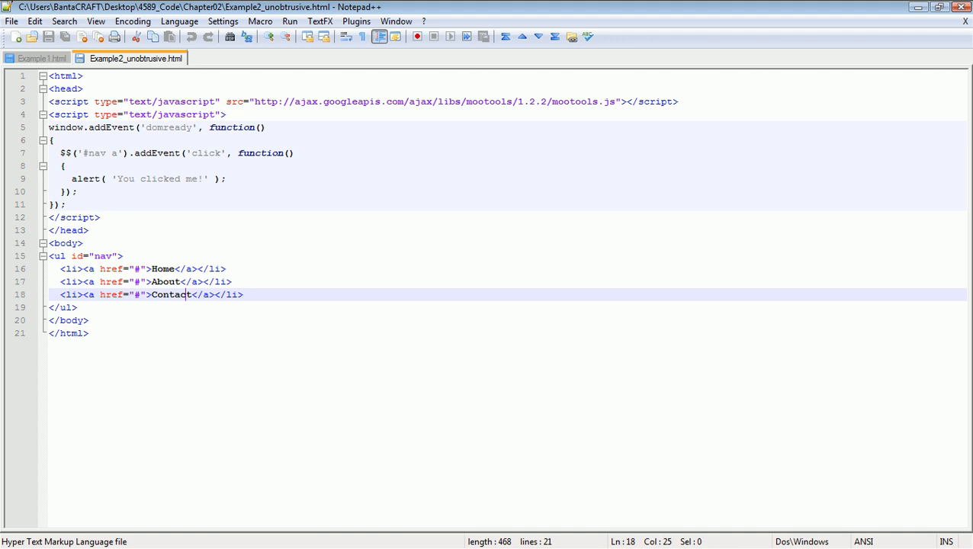
- Flip back to Example1.html's inline onclick code, then return to Example2_unobtrusive.html for comparison
click(39, 58)
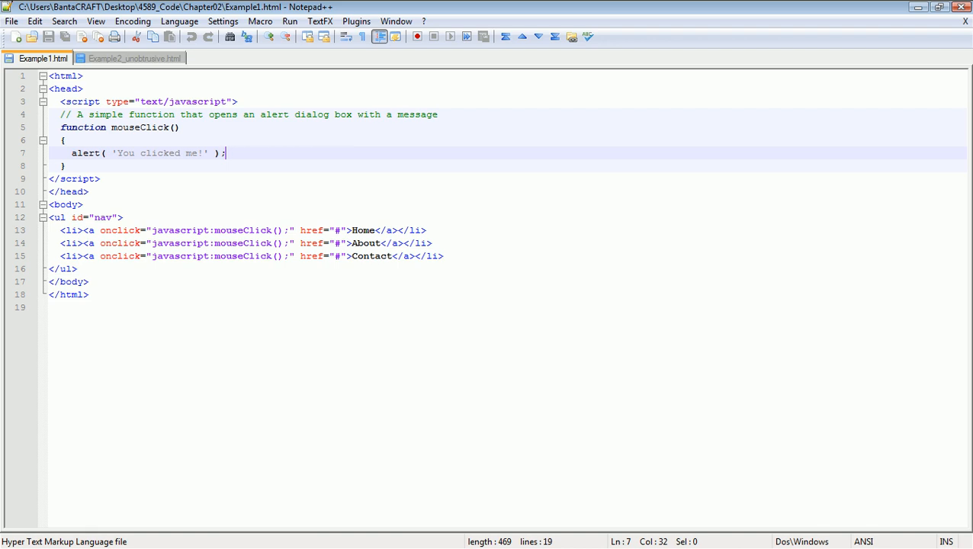
click(134, 58)
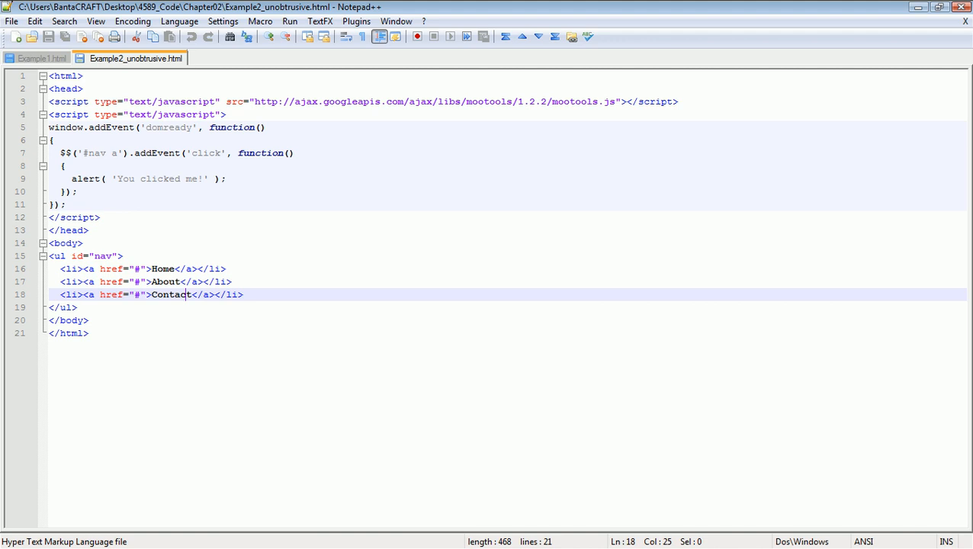